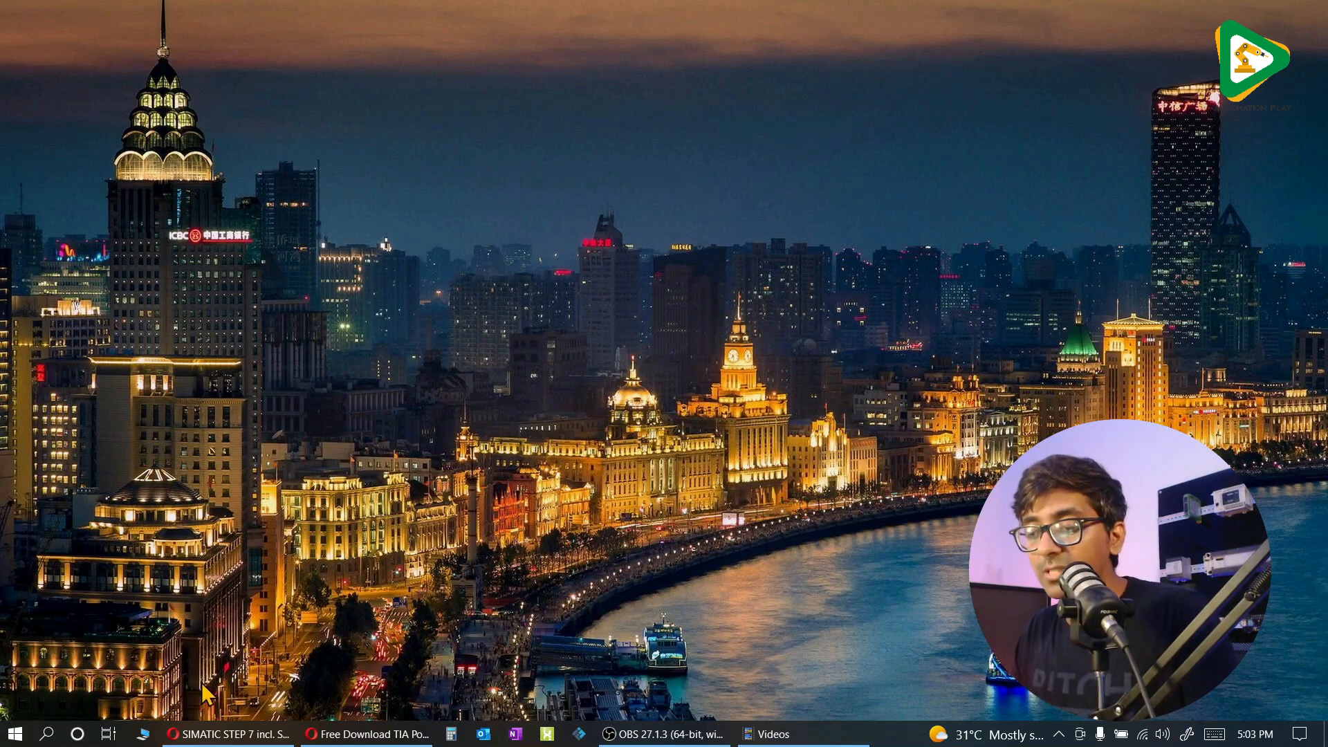
Bring the Opera window with the 'Free Download TIA Portal v17' article to the front.
{"action": "left_click", "coordinate": [366, 733]}
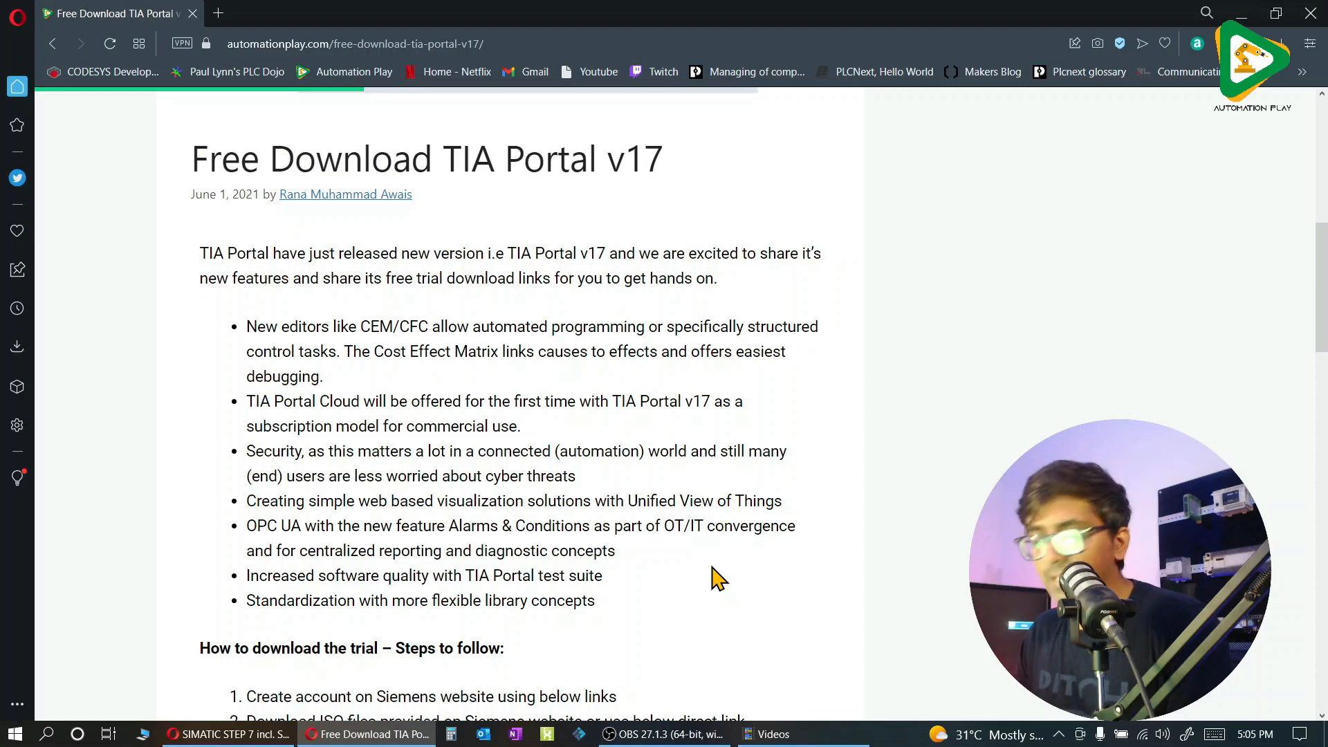
Scroll to the article's v17 download link and switch to the Siemens STEP 7 V17 trial page.
{"action": "scroll", "scroll_direction": "down", "scroll_amount": 3}
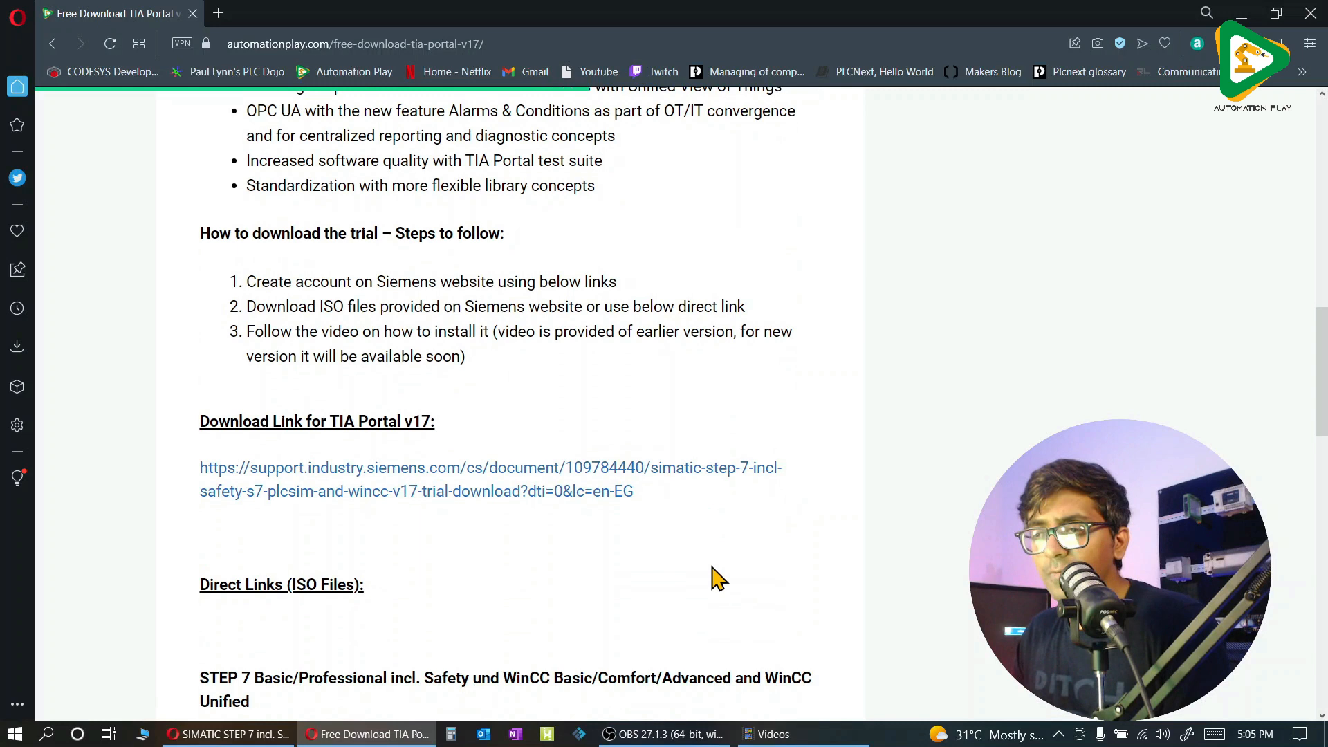
{"action": "mouse_move", "coordinate": [350, 277]}
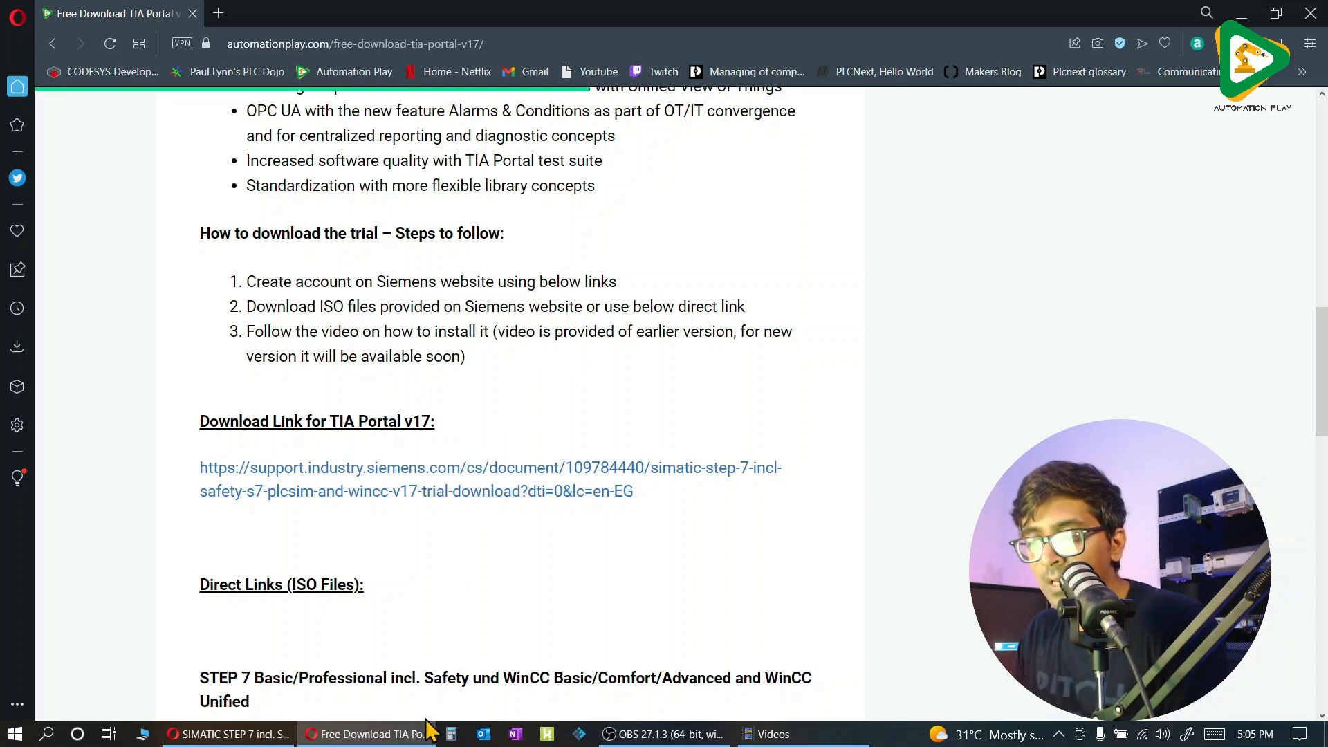
{"action": "left_click", "coordinate": [490, 480]}
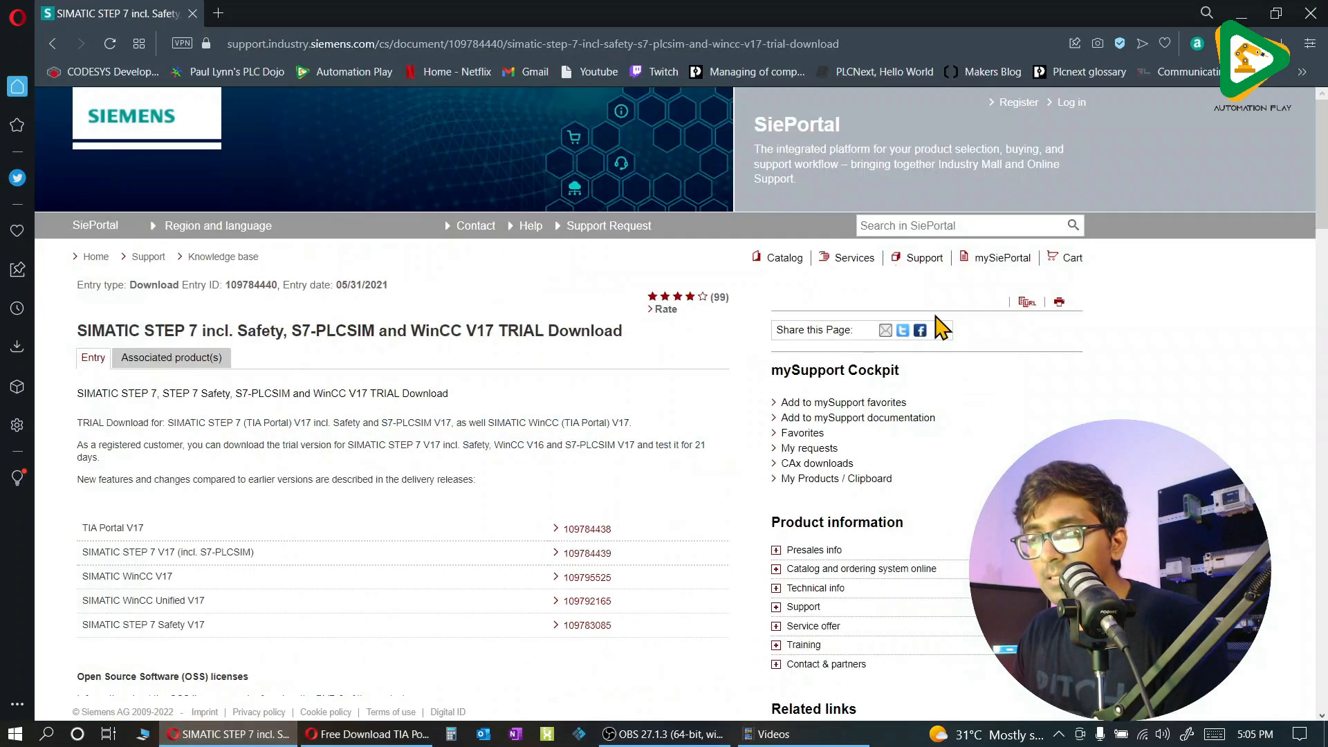
Highlight the WinCC Advanced/Unified and WinCC Professional package headings in the installation notes.
{"action": "scroll", "scroll_direction": "down", "scroll_amount": 3}
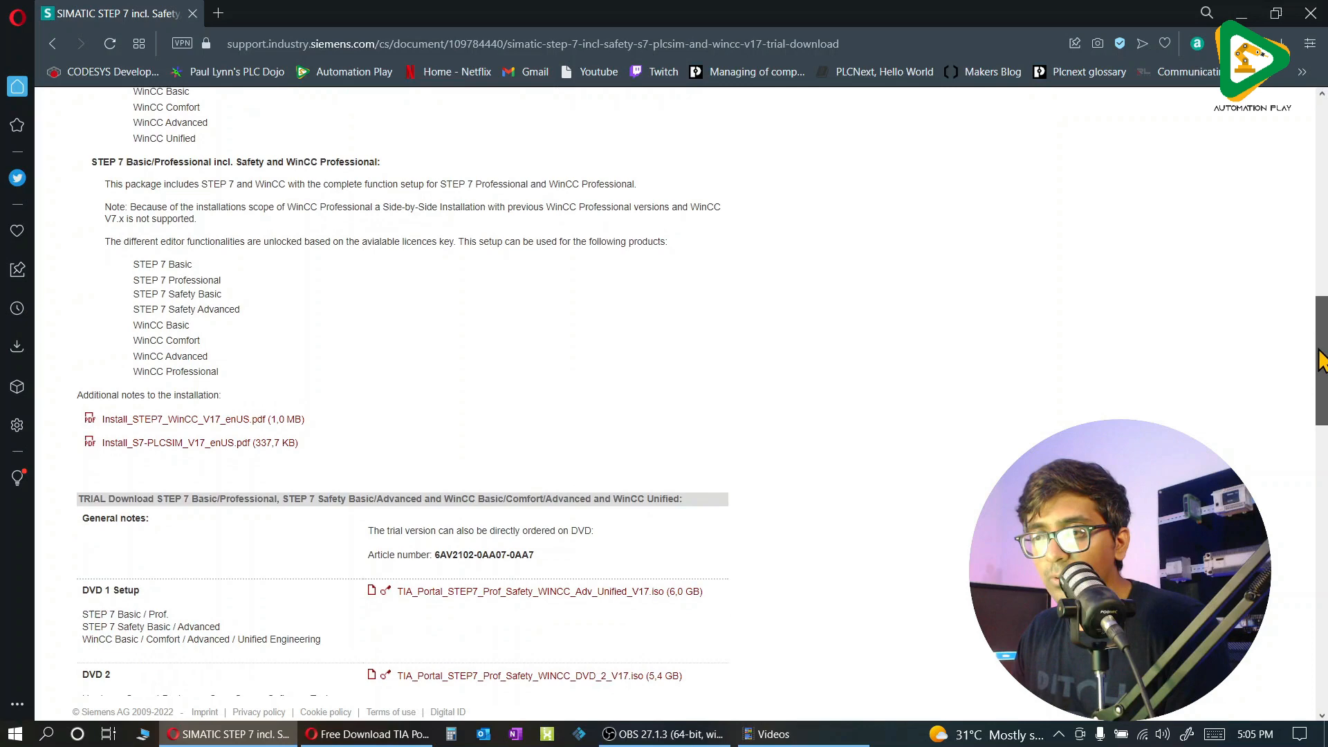
{"action": "scroll", "scroll_direction": "up", "scroll_amount": 3}
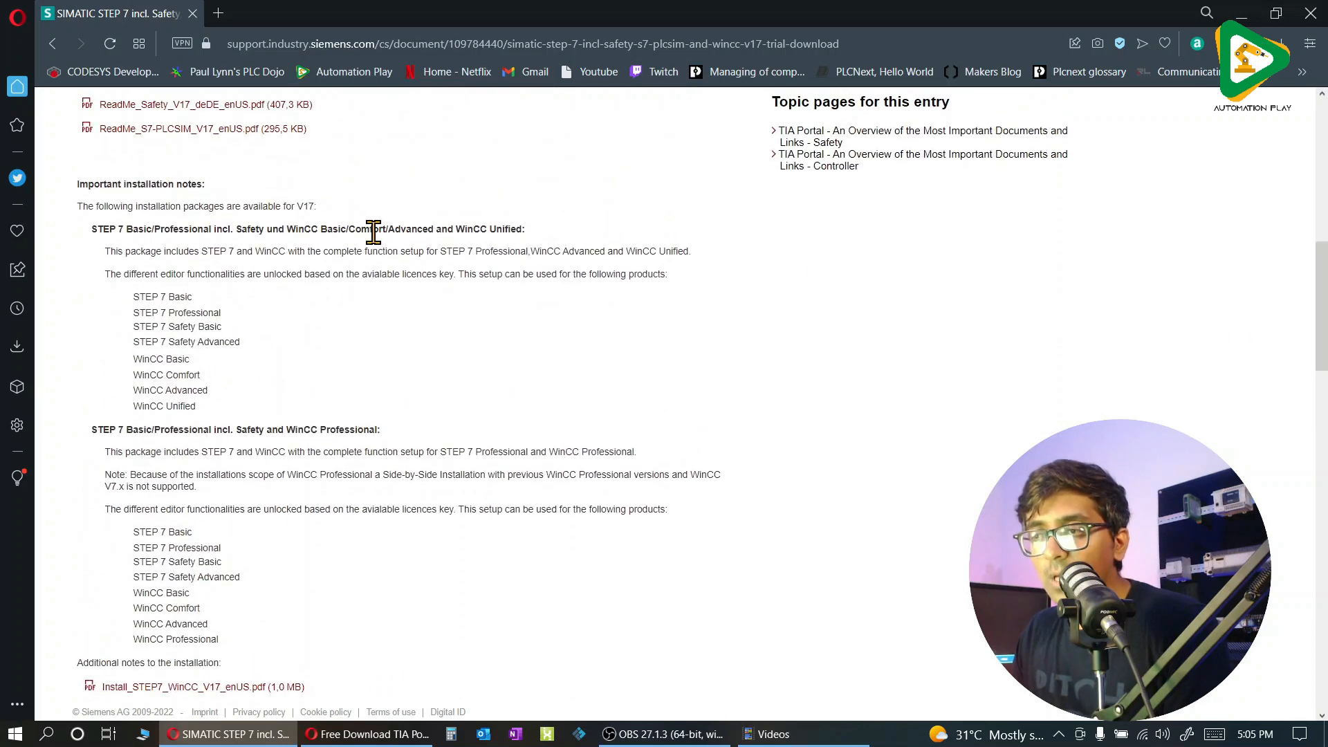
{"action": "left_click_drag", "start_coordinate": [373, 229], "coordinate": [496, 229]}
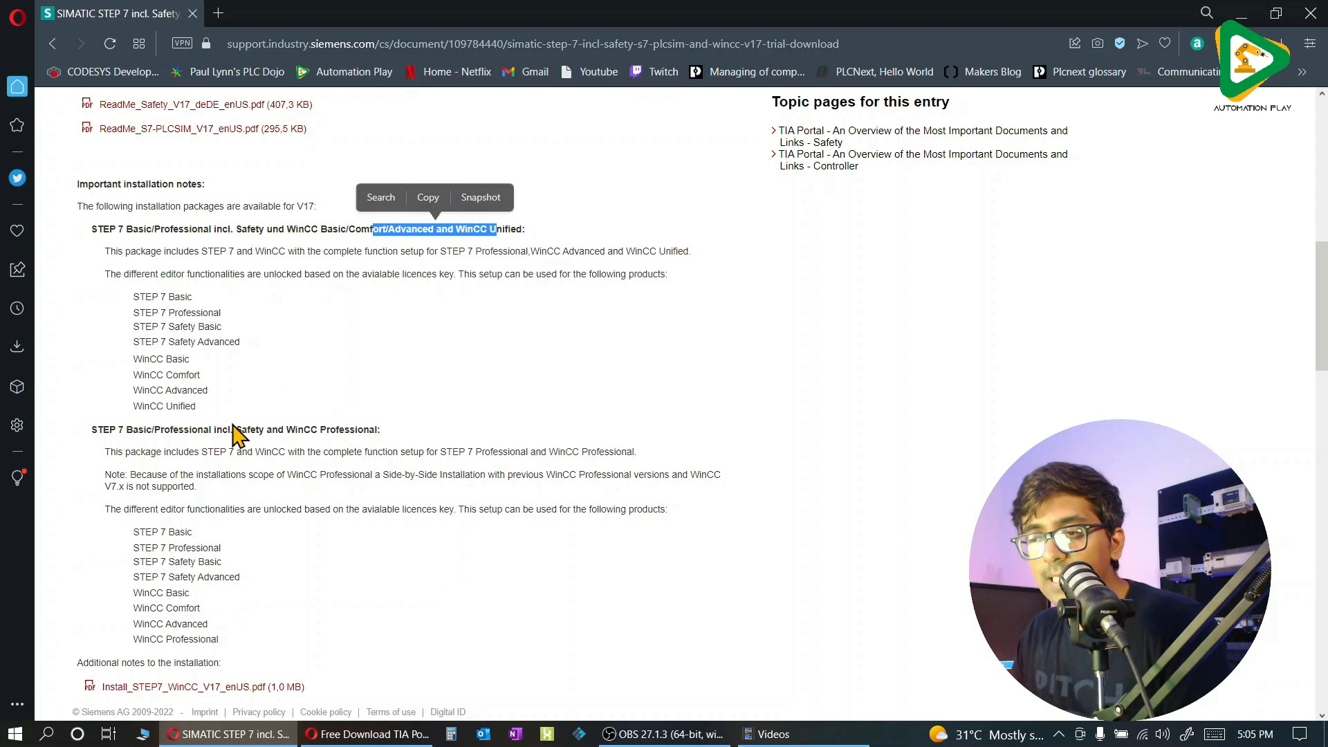
{"action": "left_click_drag", "start_coordinate": [271, 429], "coordinate": [339, 430]}
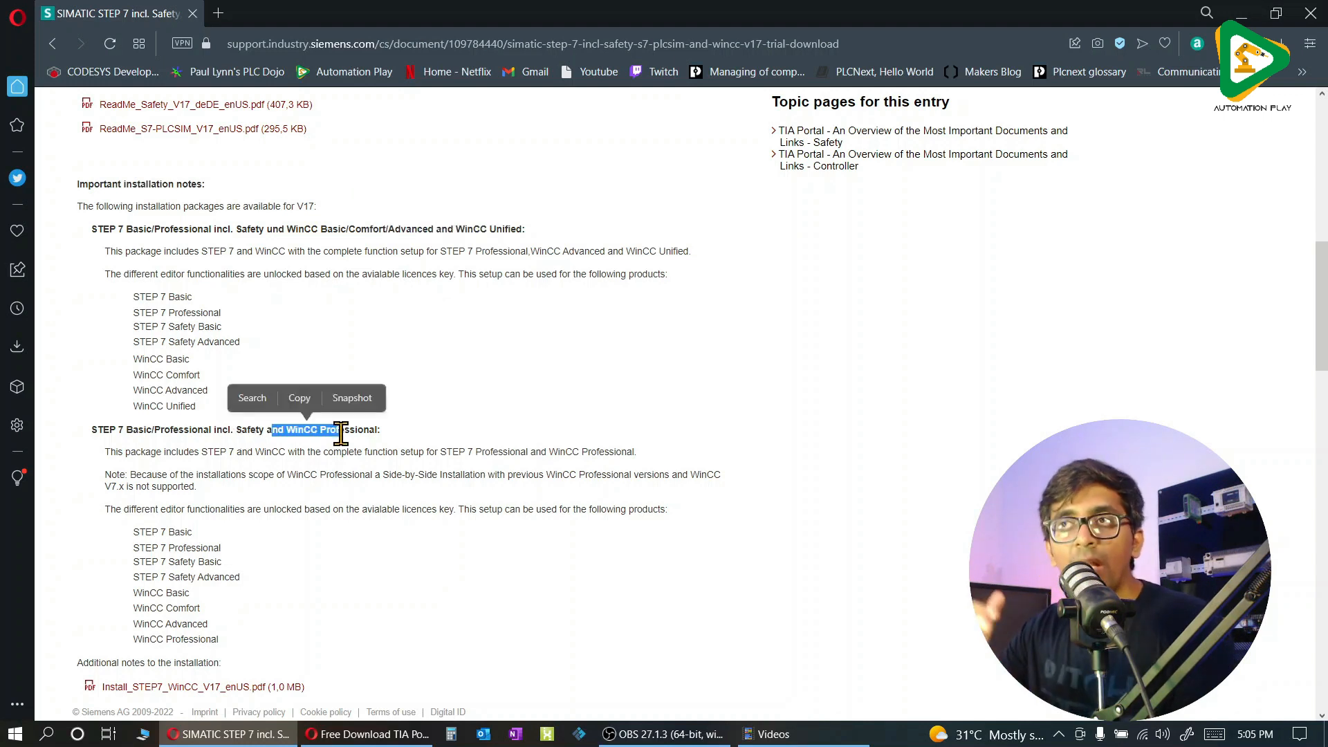
{"action": "left_click", "coordinate": [495, 422]}
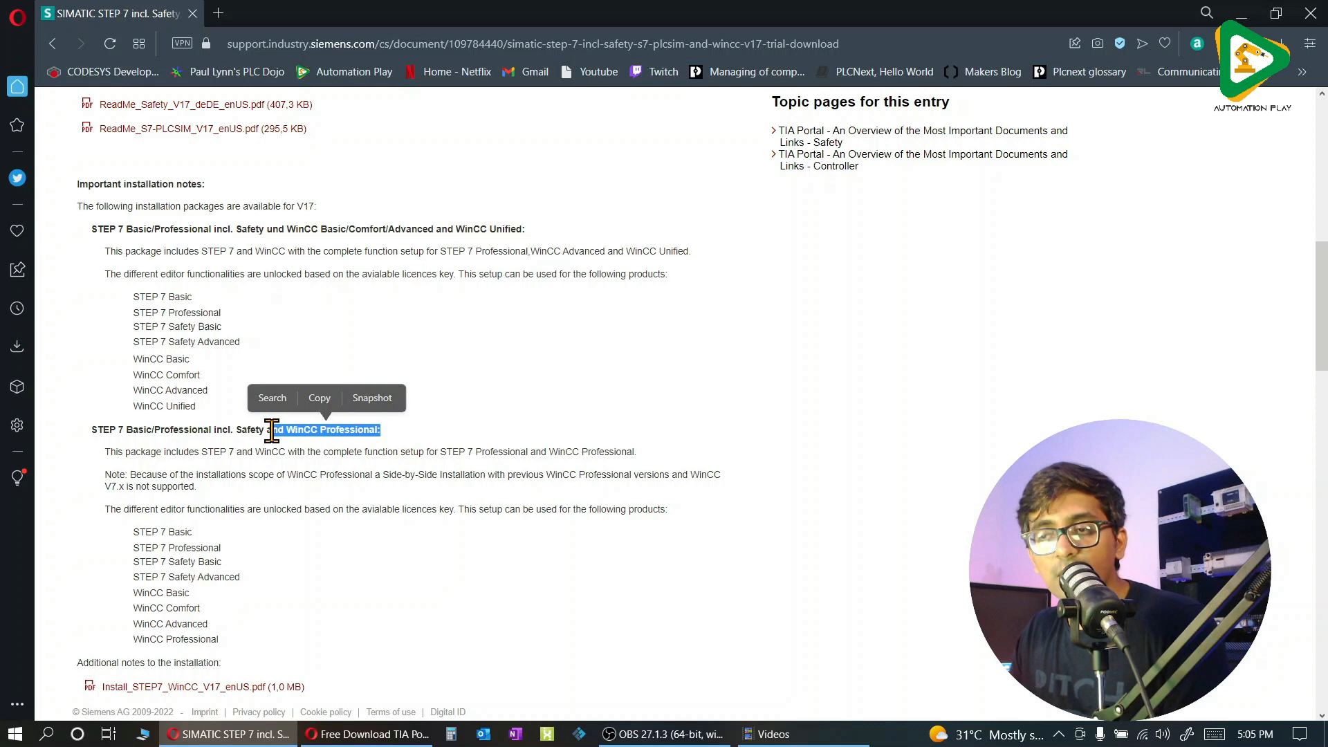
{"action": "mouse_move", "coordinate": [381, 452]}
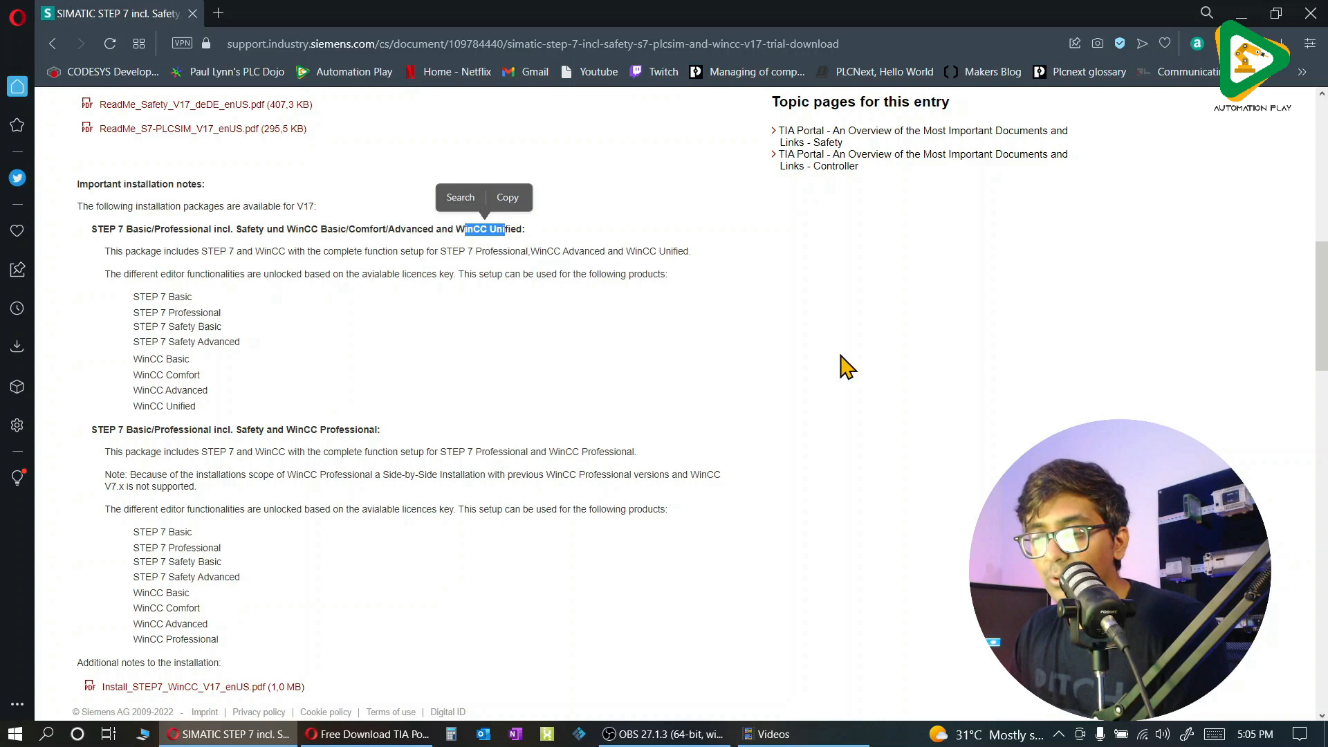
Scroll past the DVD ISO trial tables for both V17 packages to the S7-PLCSIM download.
{"action": "scroll", "scroll_direction": "down", "scroll_amount": 3}
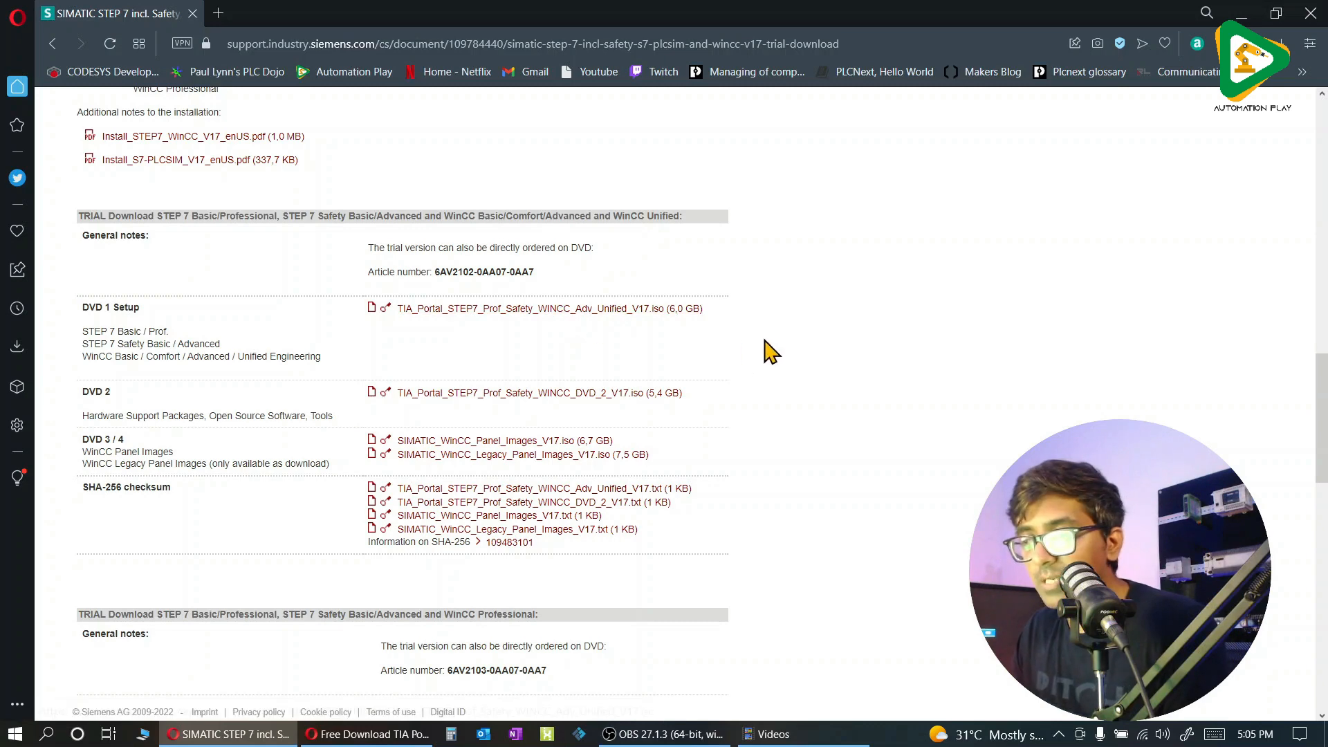
{"action": "scroll", "scroll_direction": "down", "scroll_amount": 3}
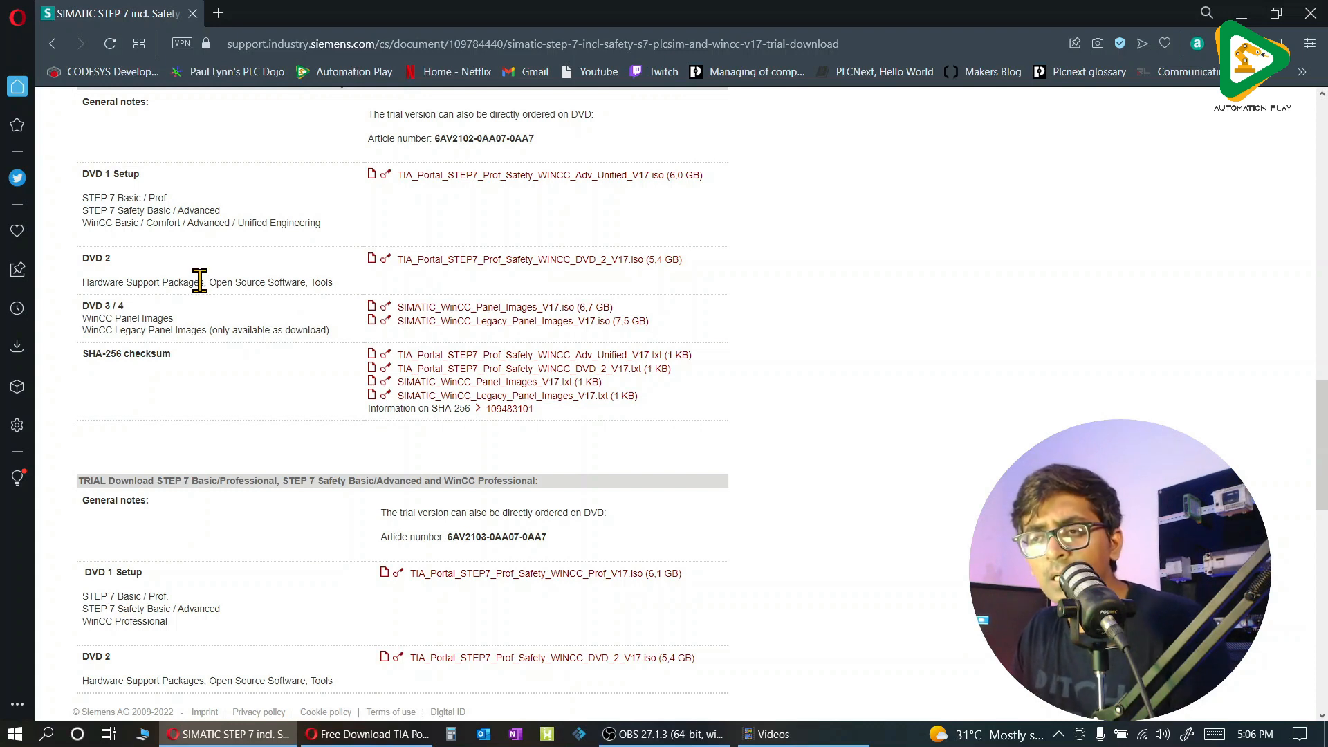
{"action": "mouse_move", "coordinate": [254, 354]}
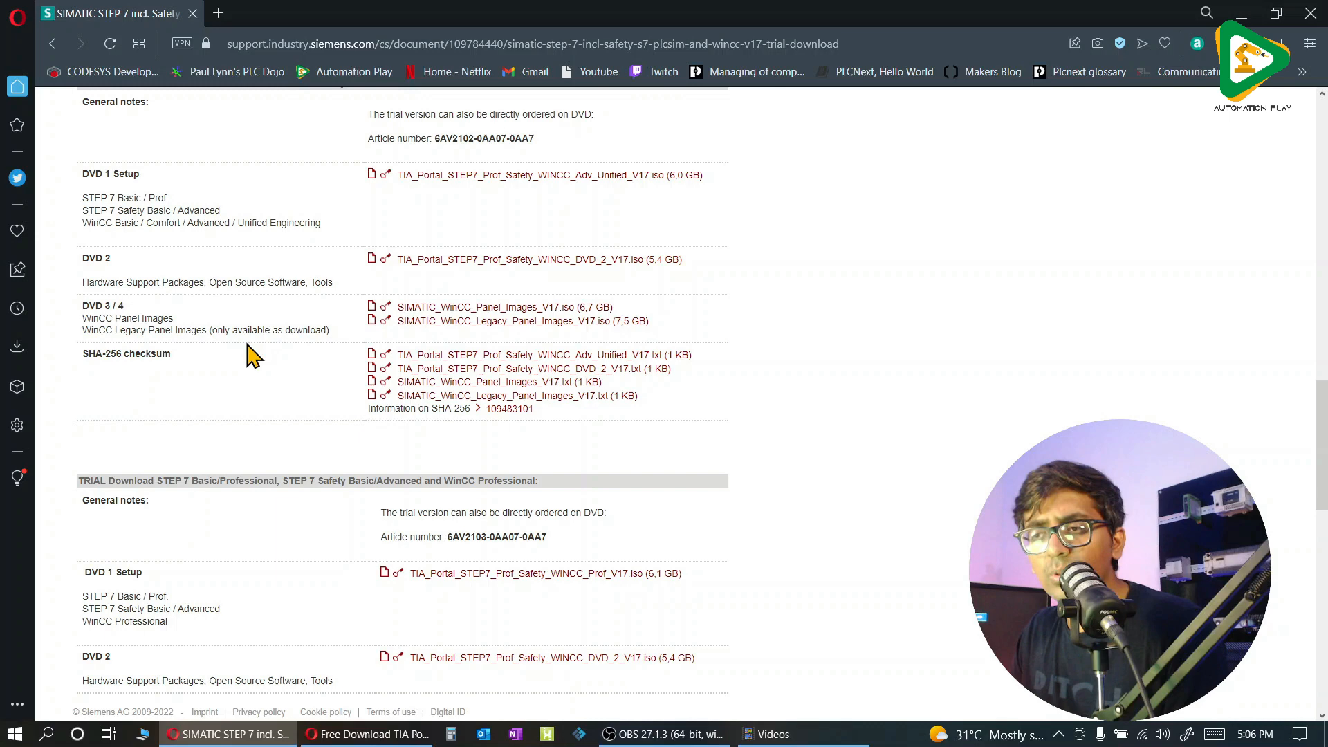
{"action": "scroll", "scroll_direction": "down", "scroll_amount": 3}
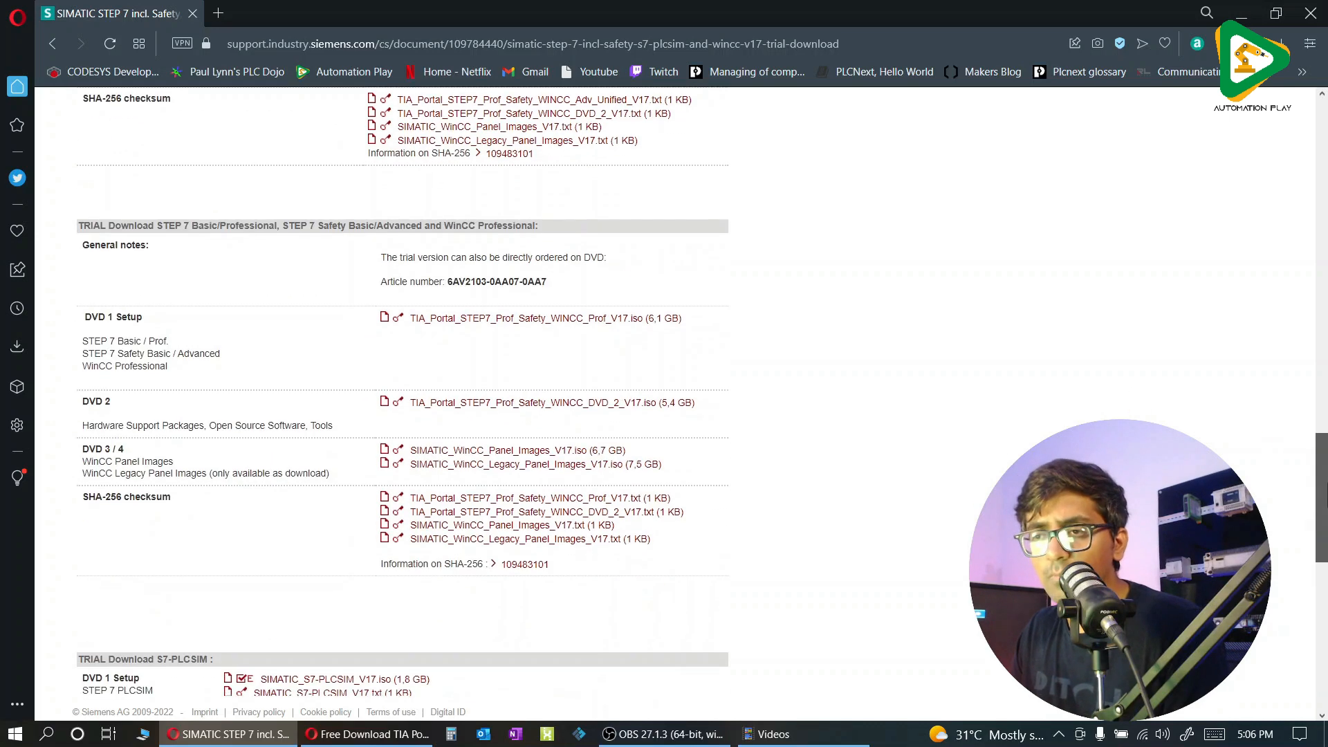
{"action": "scroll", "scroll_direction": "down", "scroll_amount": 3}
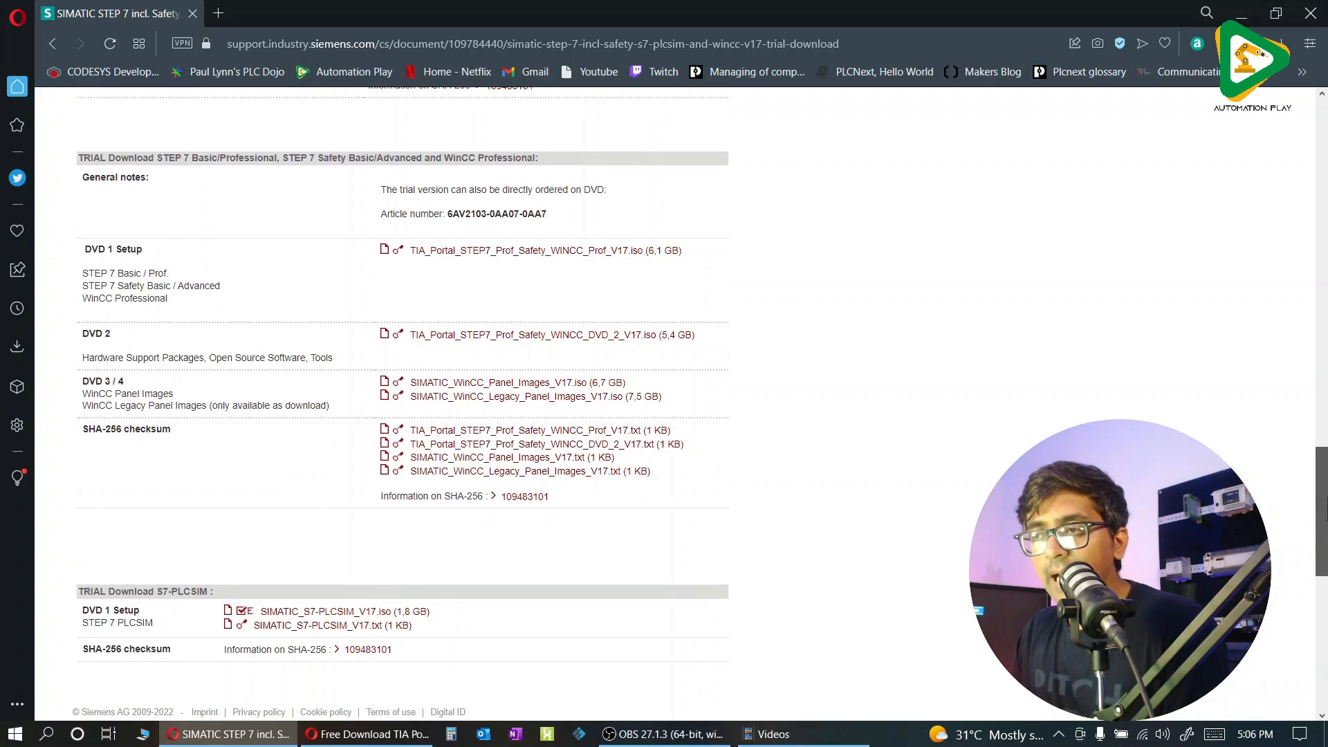
{"action": "scroll", "scroll_direction": "down", "scroll_amount": 3}
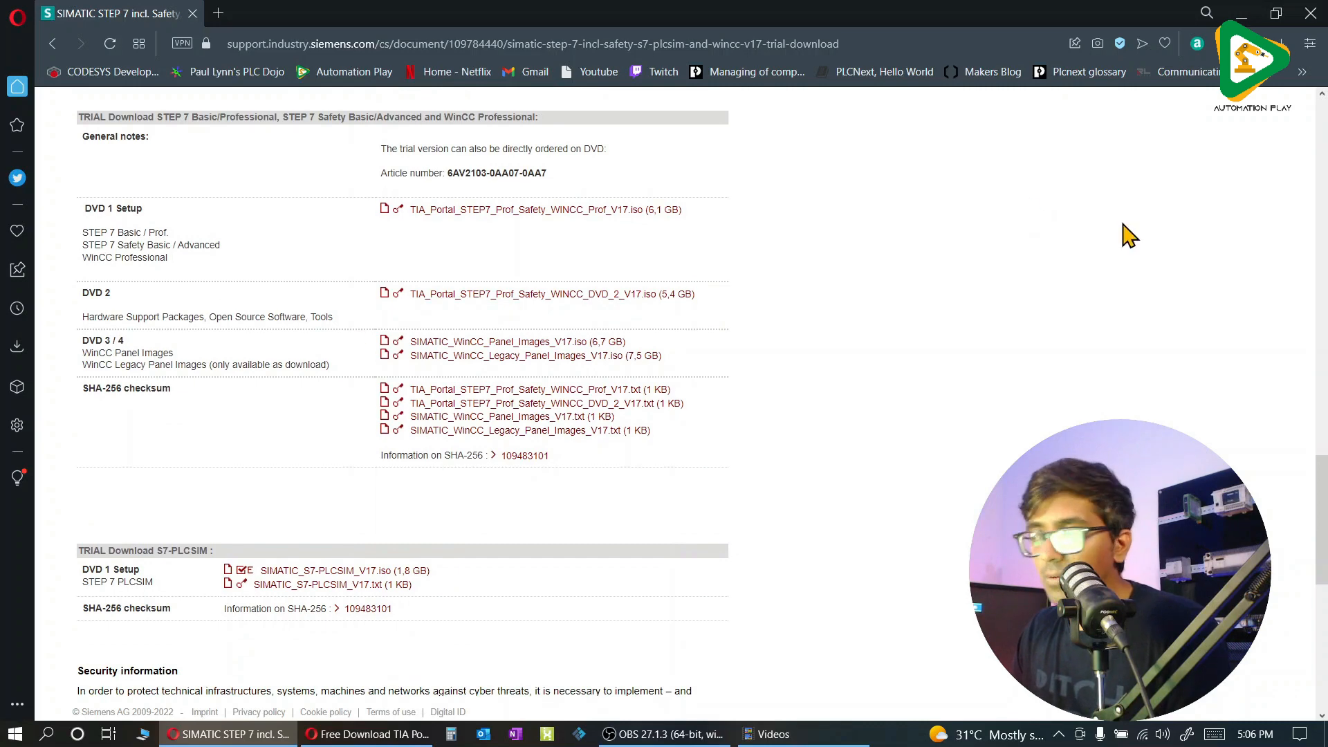